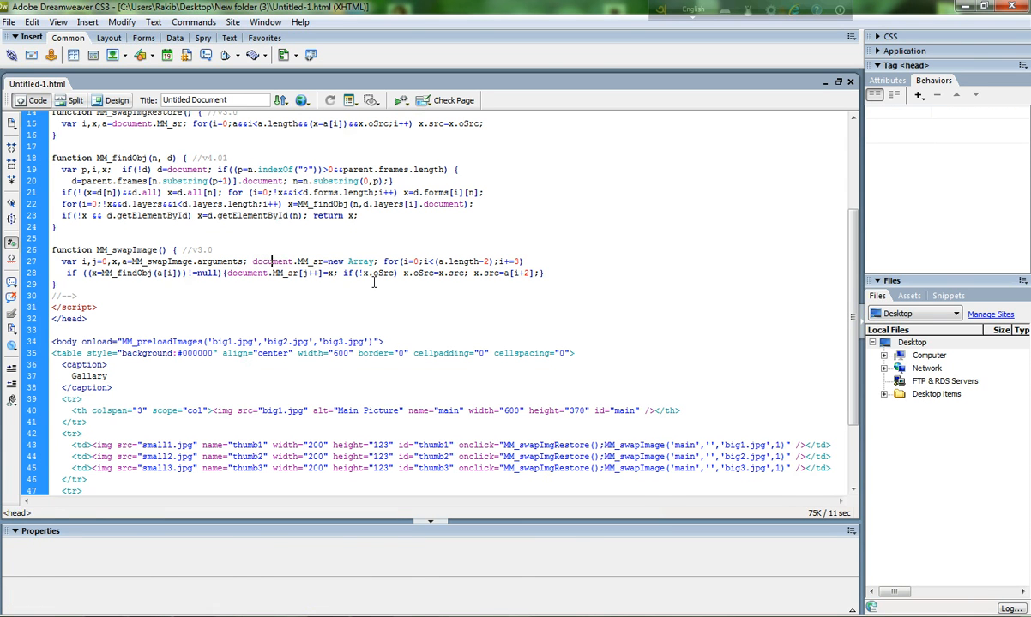
- Open the Preferences dialog from the Edit menu with the cursor in the table code
left_click(405, 381)
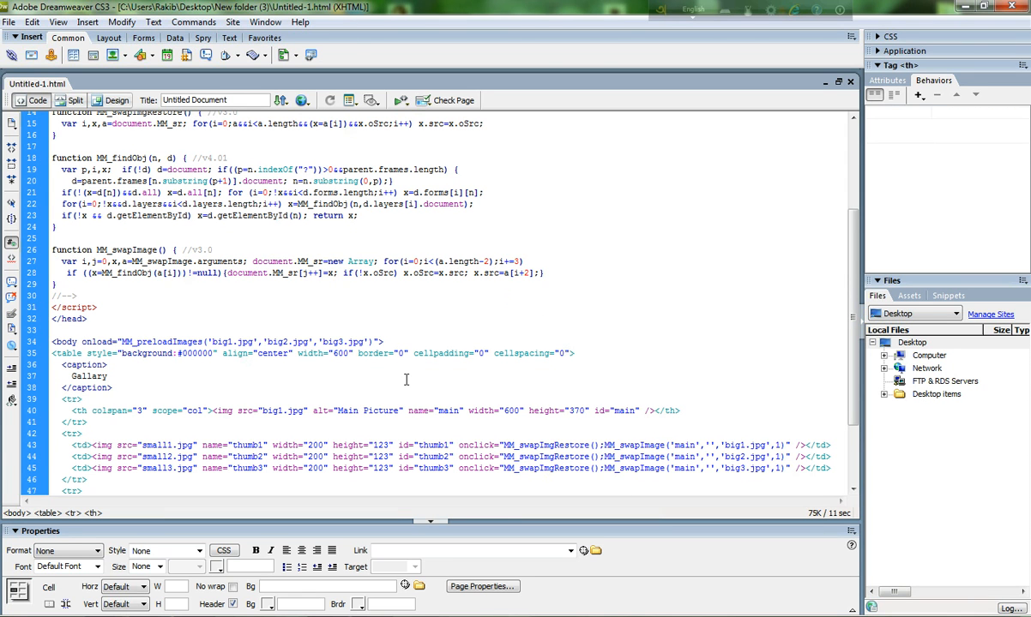
mouse_move(336, 372)
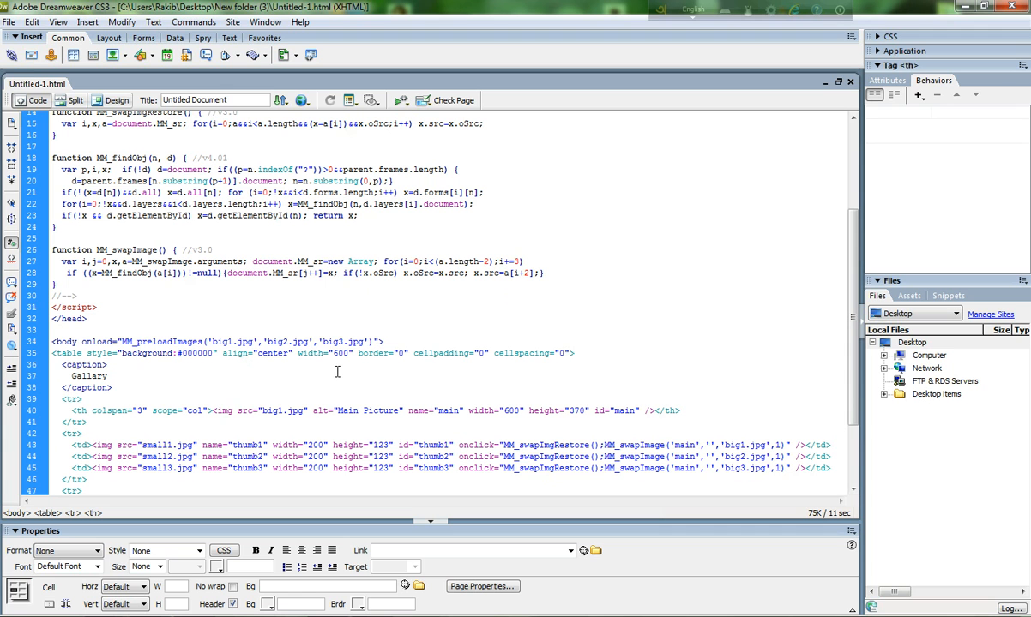
mouse_move(31, 20)
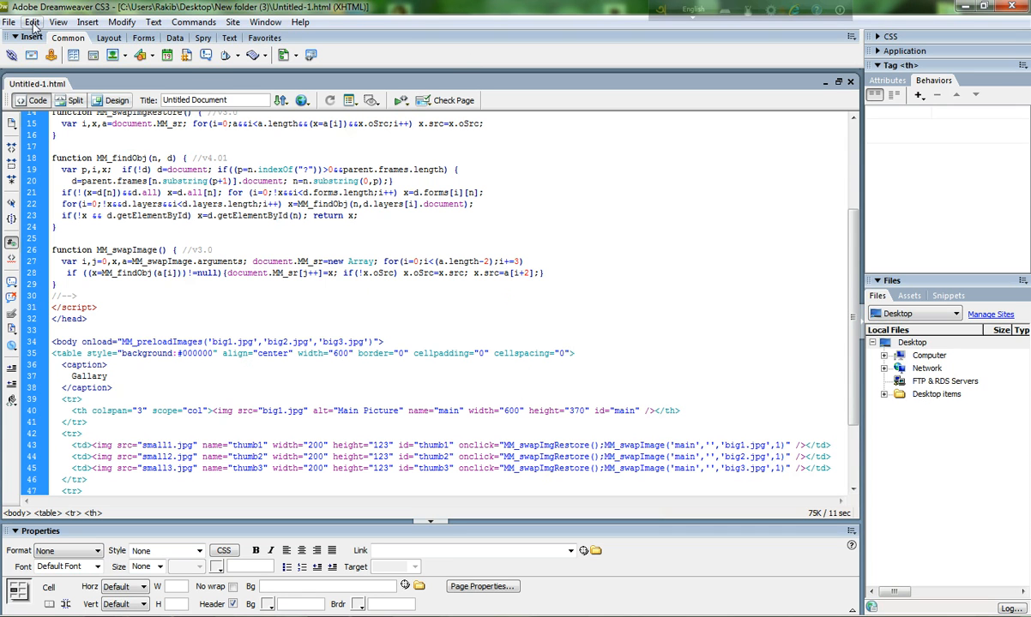
left_click(33, 22)
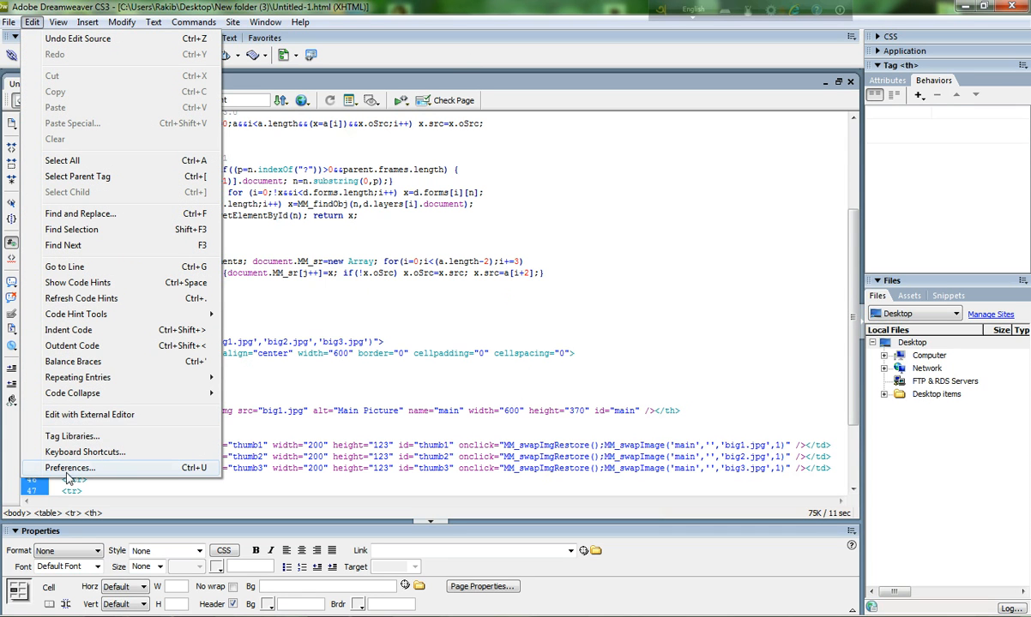
mouse_move(87, 470)
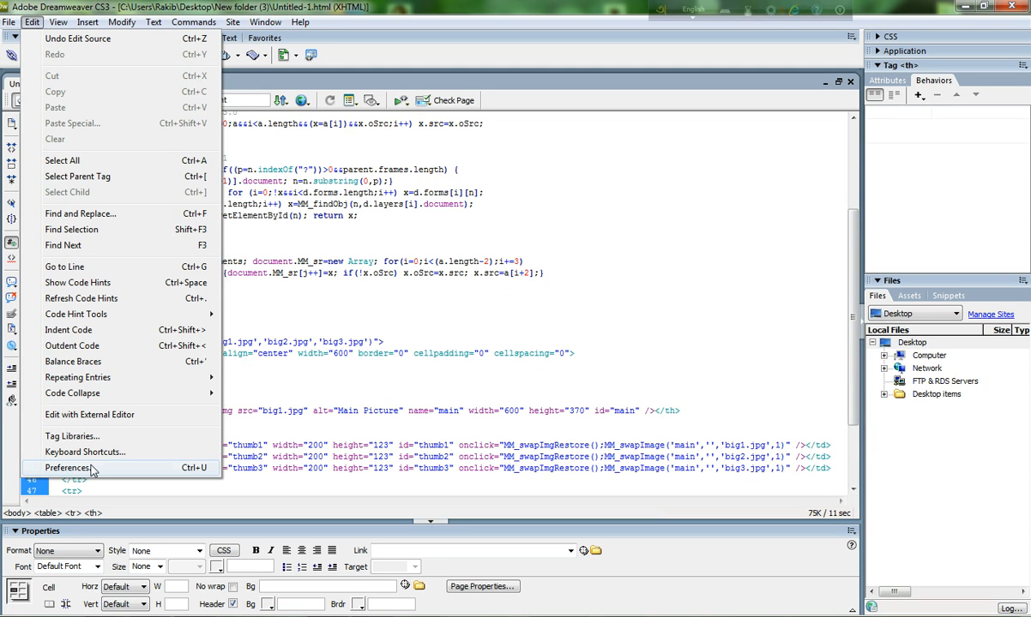
mouse_move(89, 470)
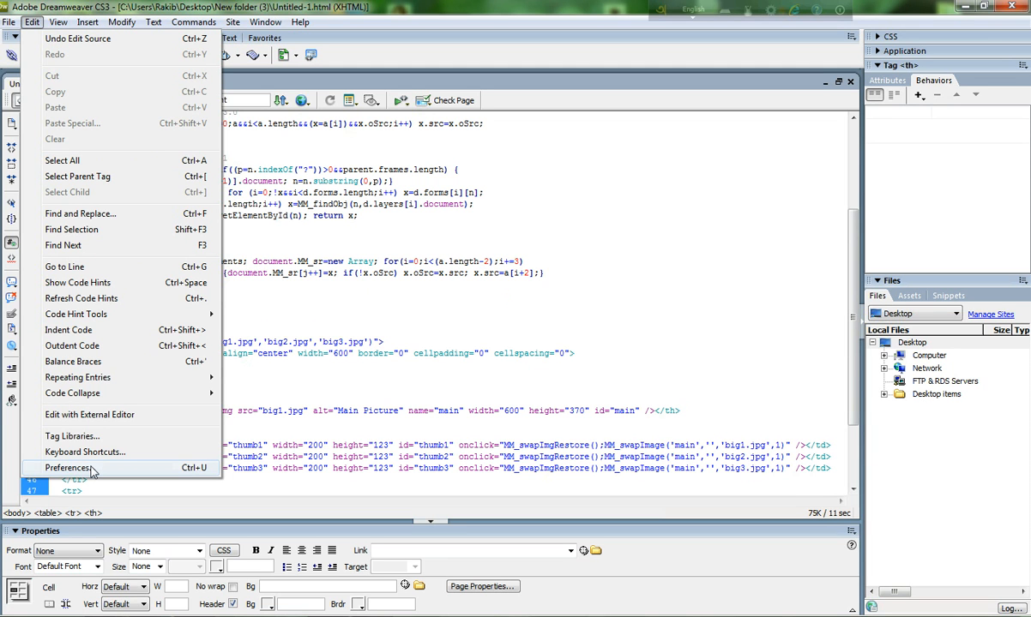
left_click(69, 466)
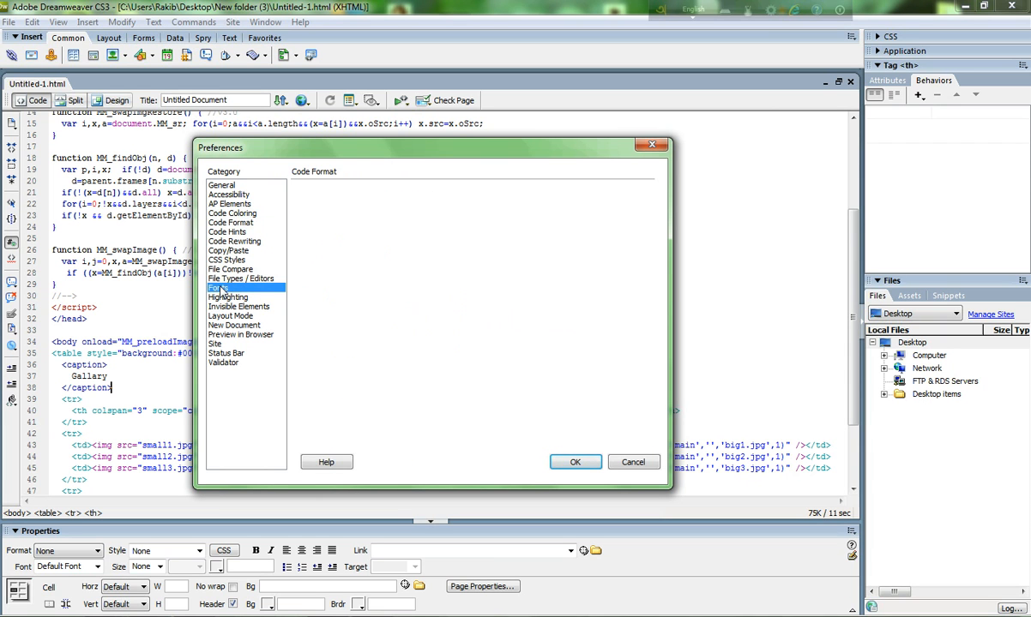
- In the Fonts category, choose a larger Code view text size from the dropdown
left_click(217, 289)
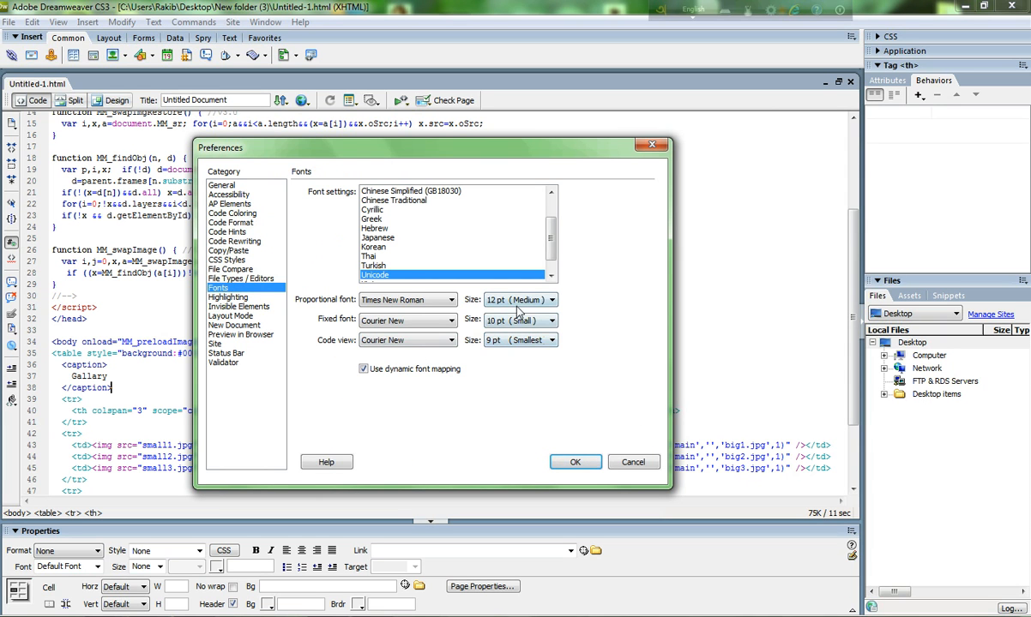
left_click(549, 340)
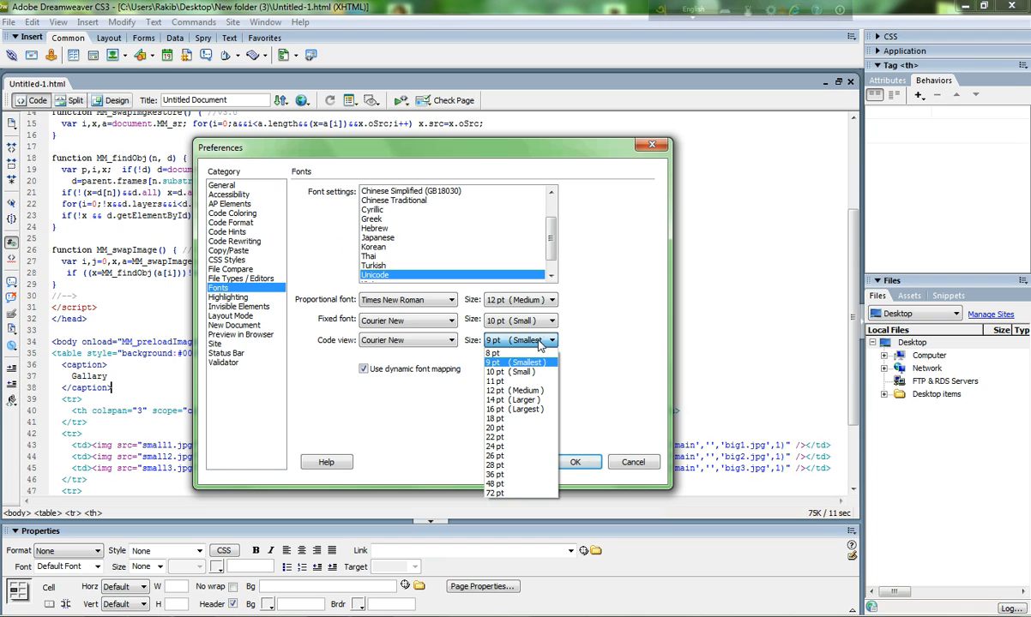
mouse_move(494, 353)
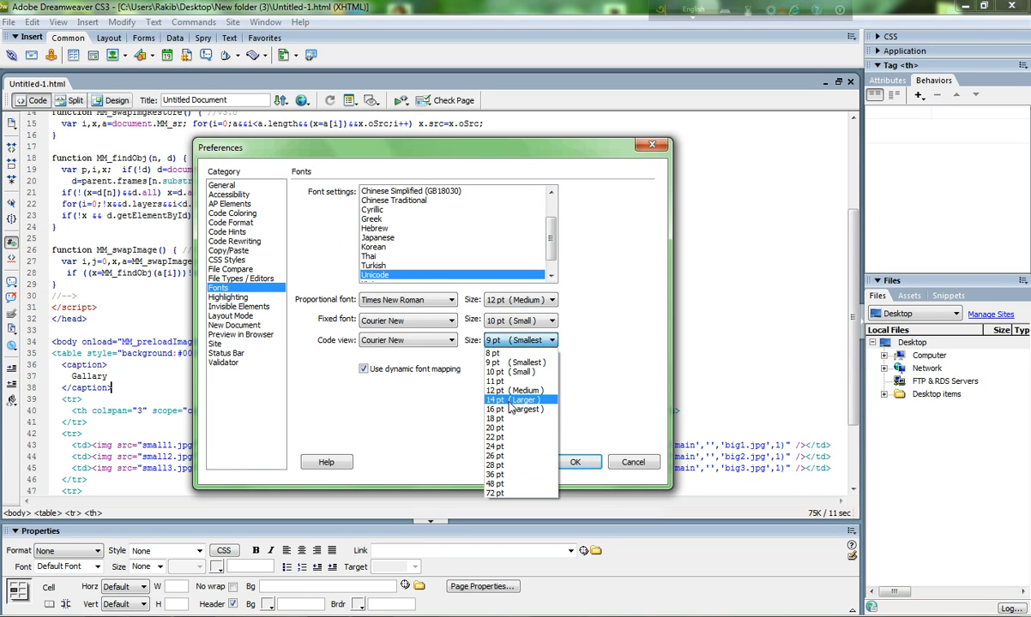
left_click(518, 400)
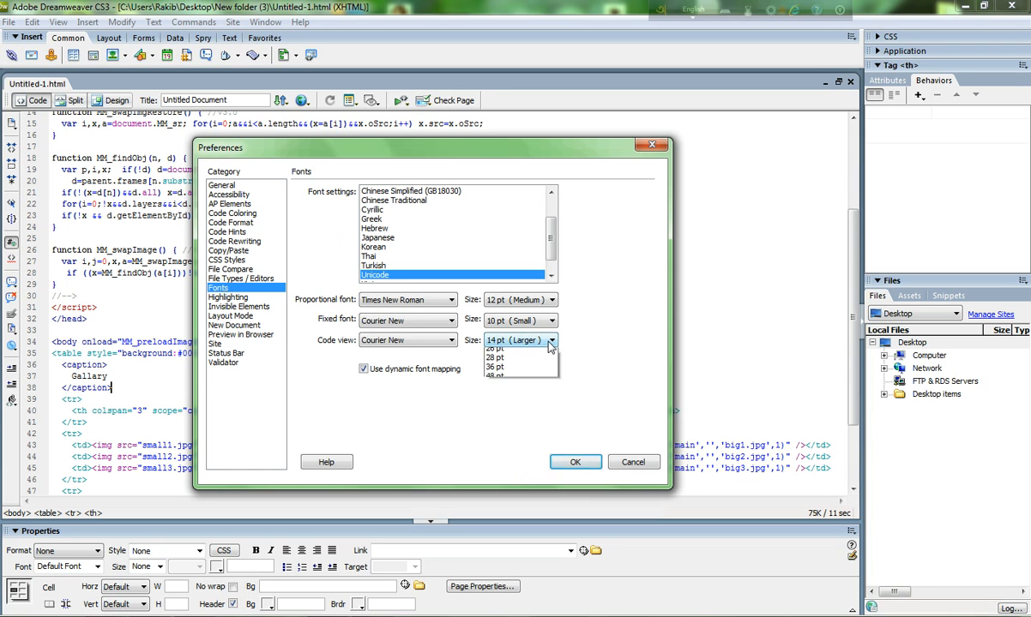
left_click(548, 339)
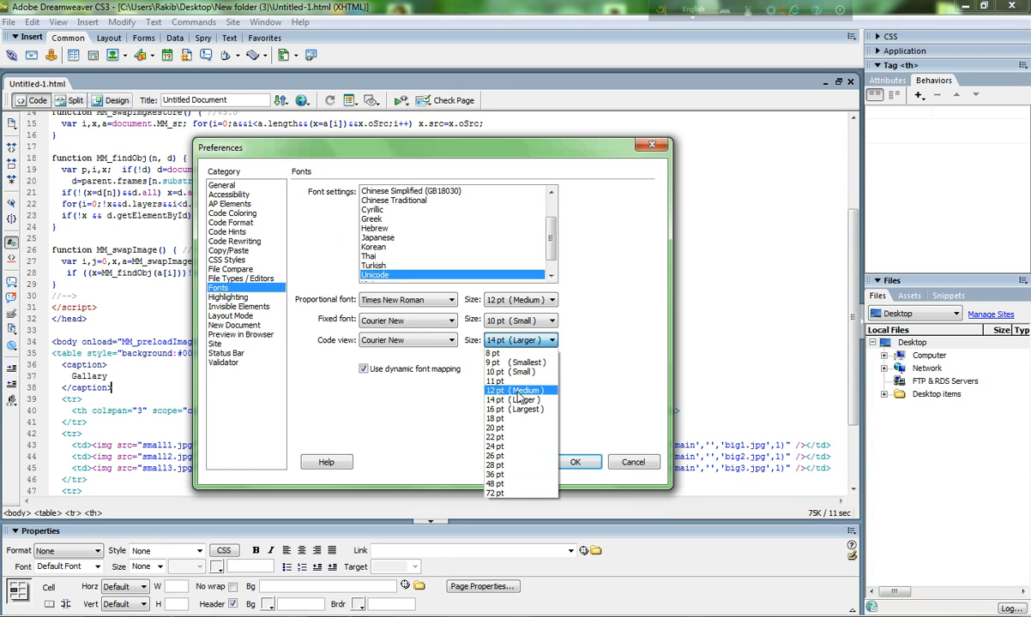
left_click(514, 392)
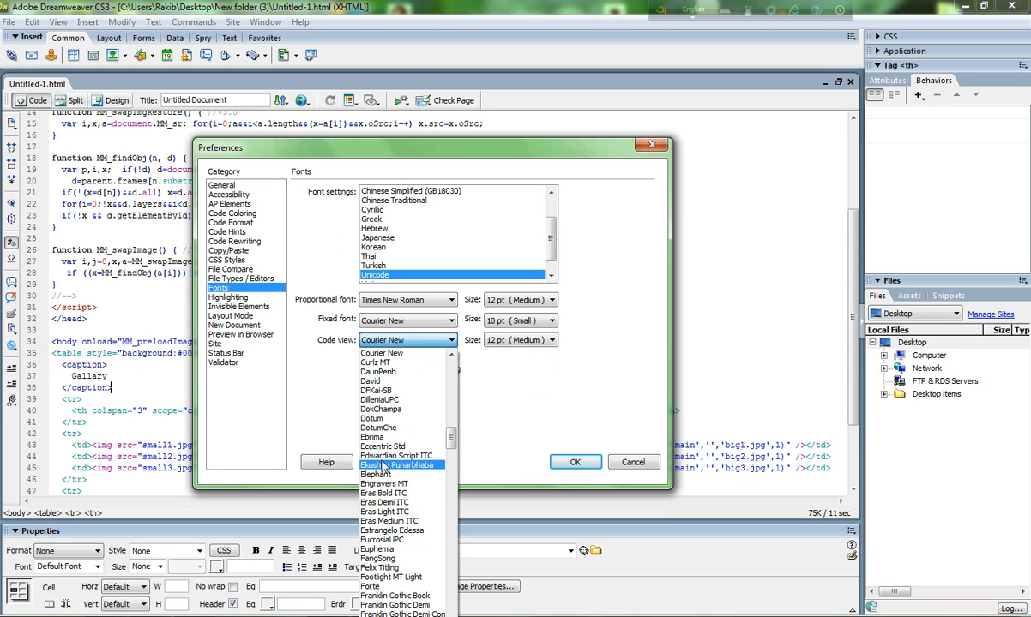
- Keep Courier New as the Code view font and apply the font preferences
left_click(450, 340)
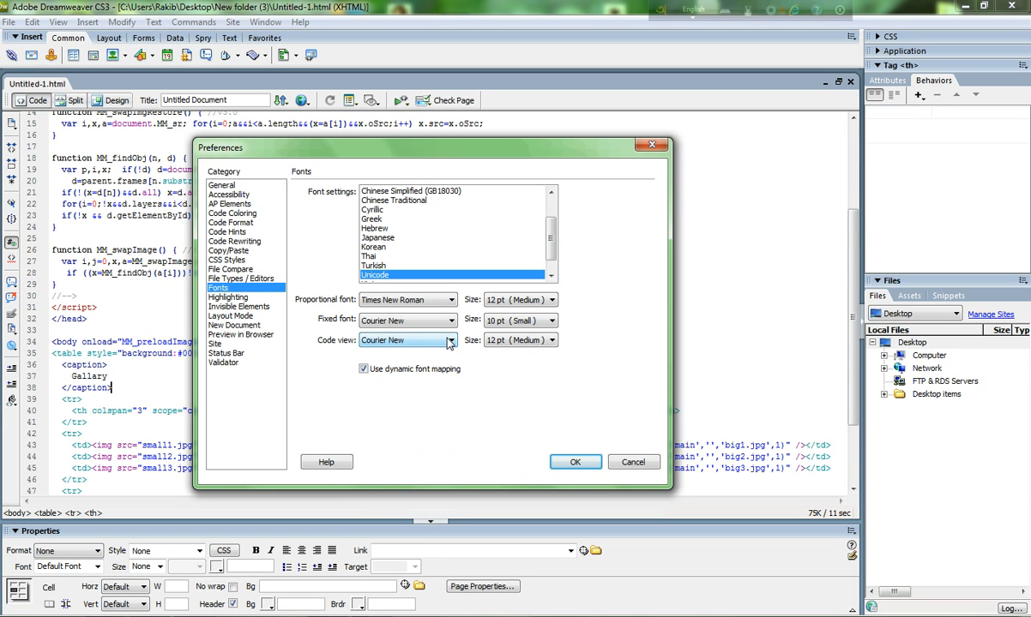
left_click(449, 340)
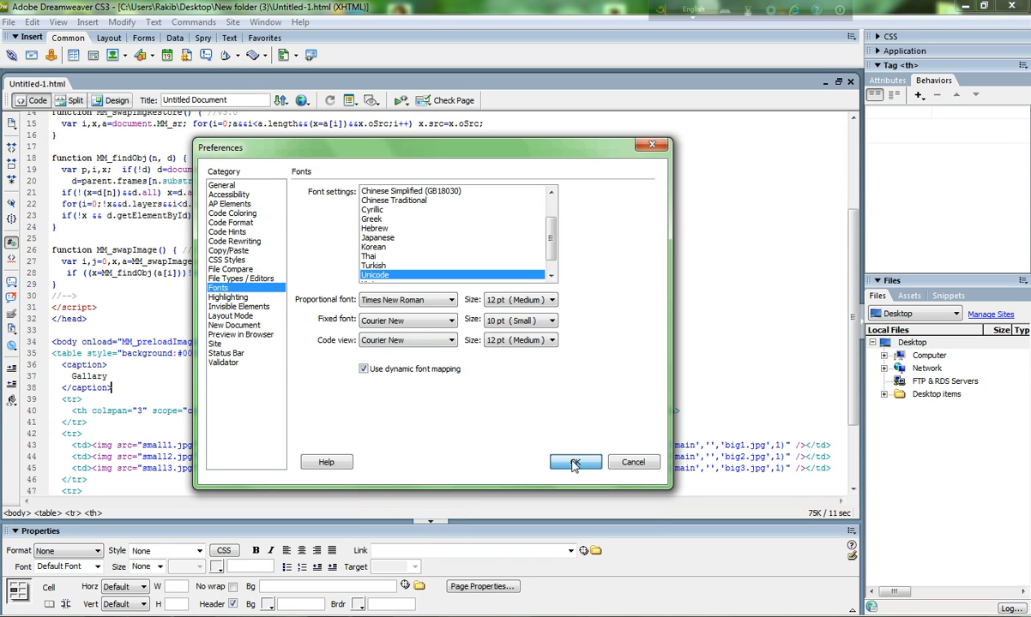
left_click(575, 463)
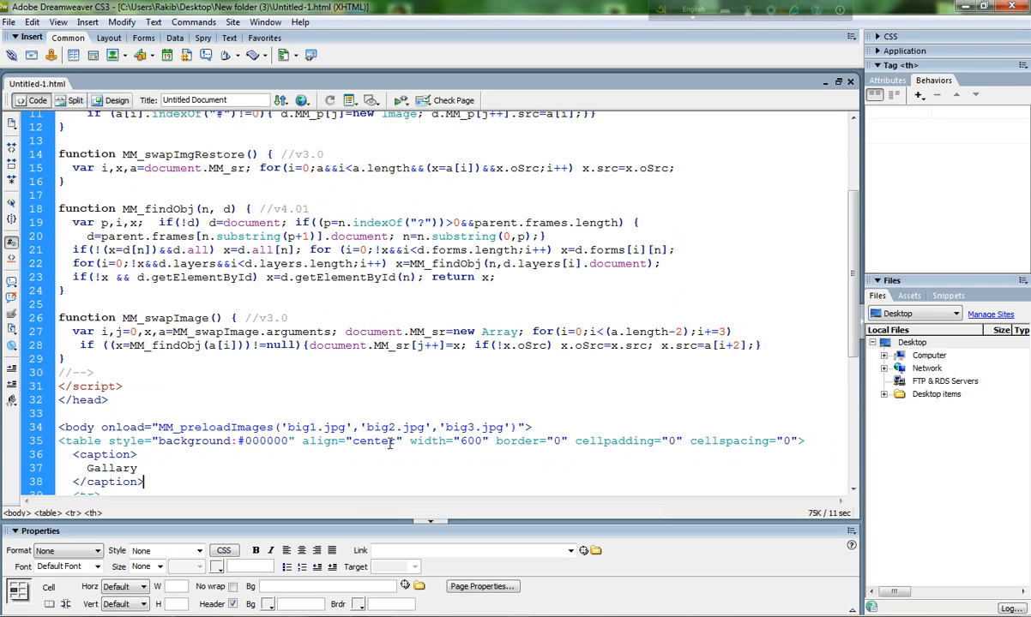